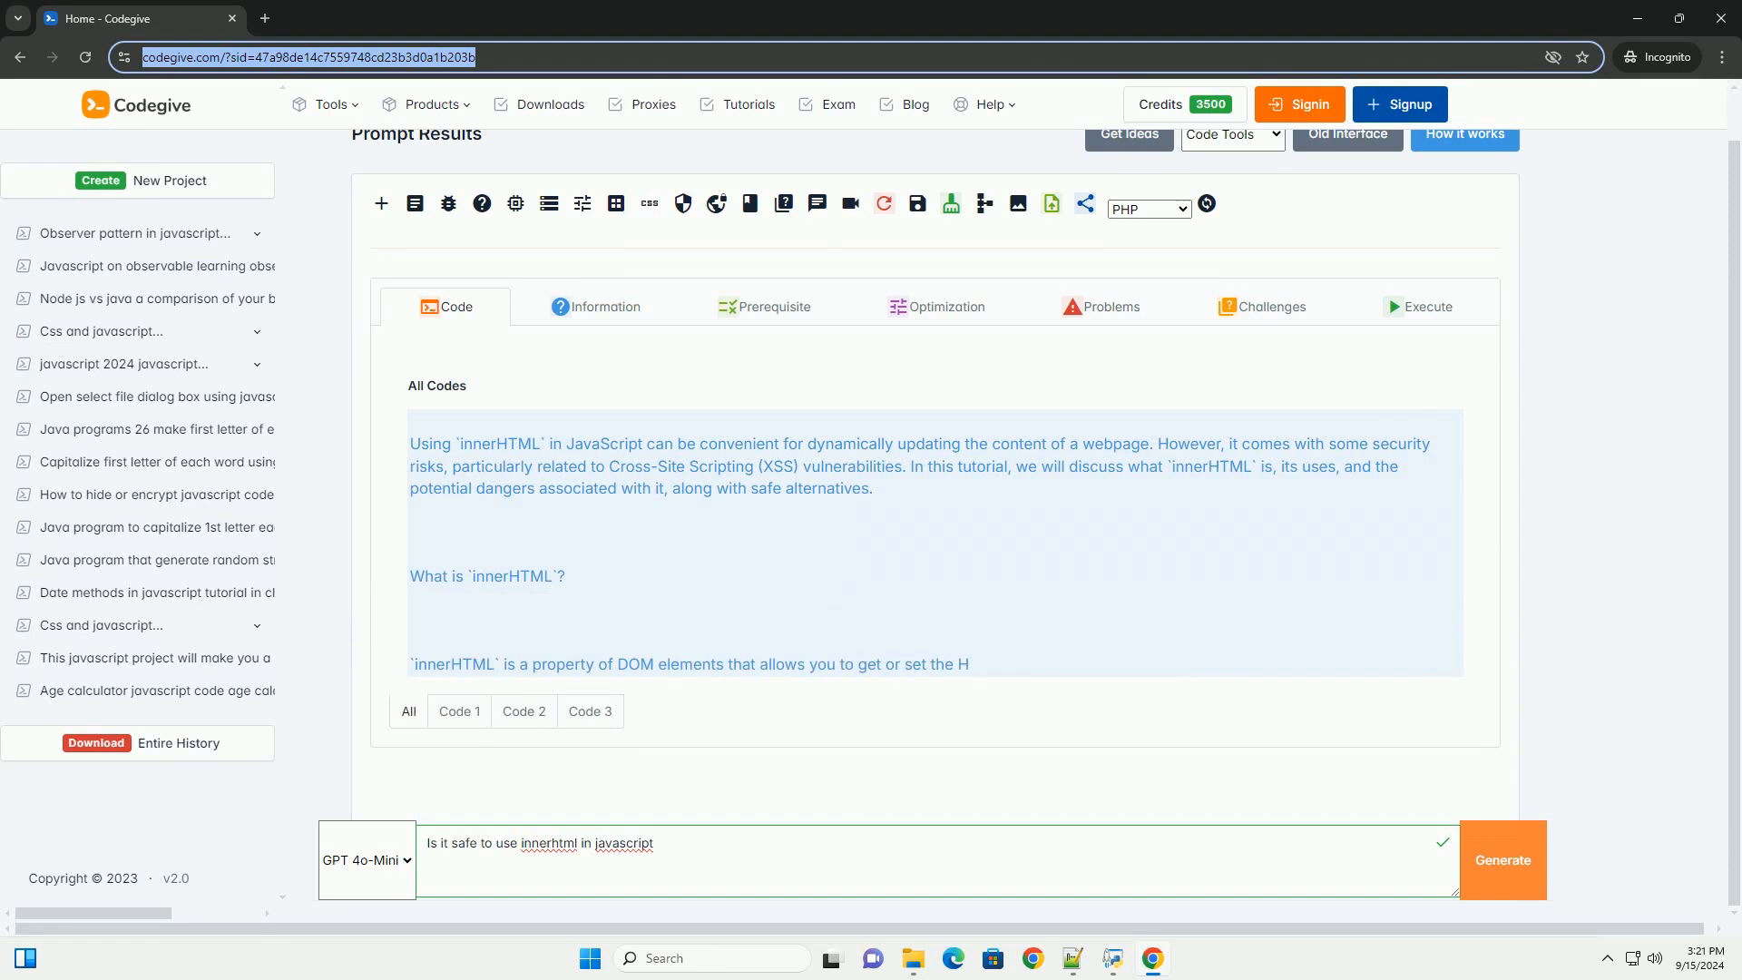
{"action": "scroll", "scroll_direction": "down", "scroll_amount": 3}
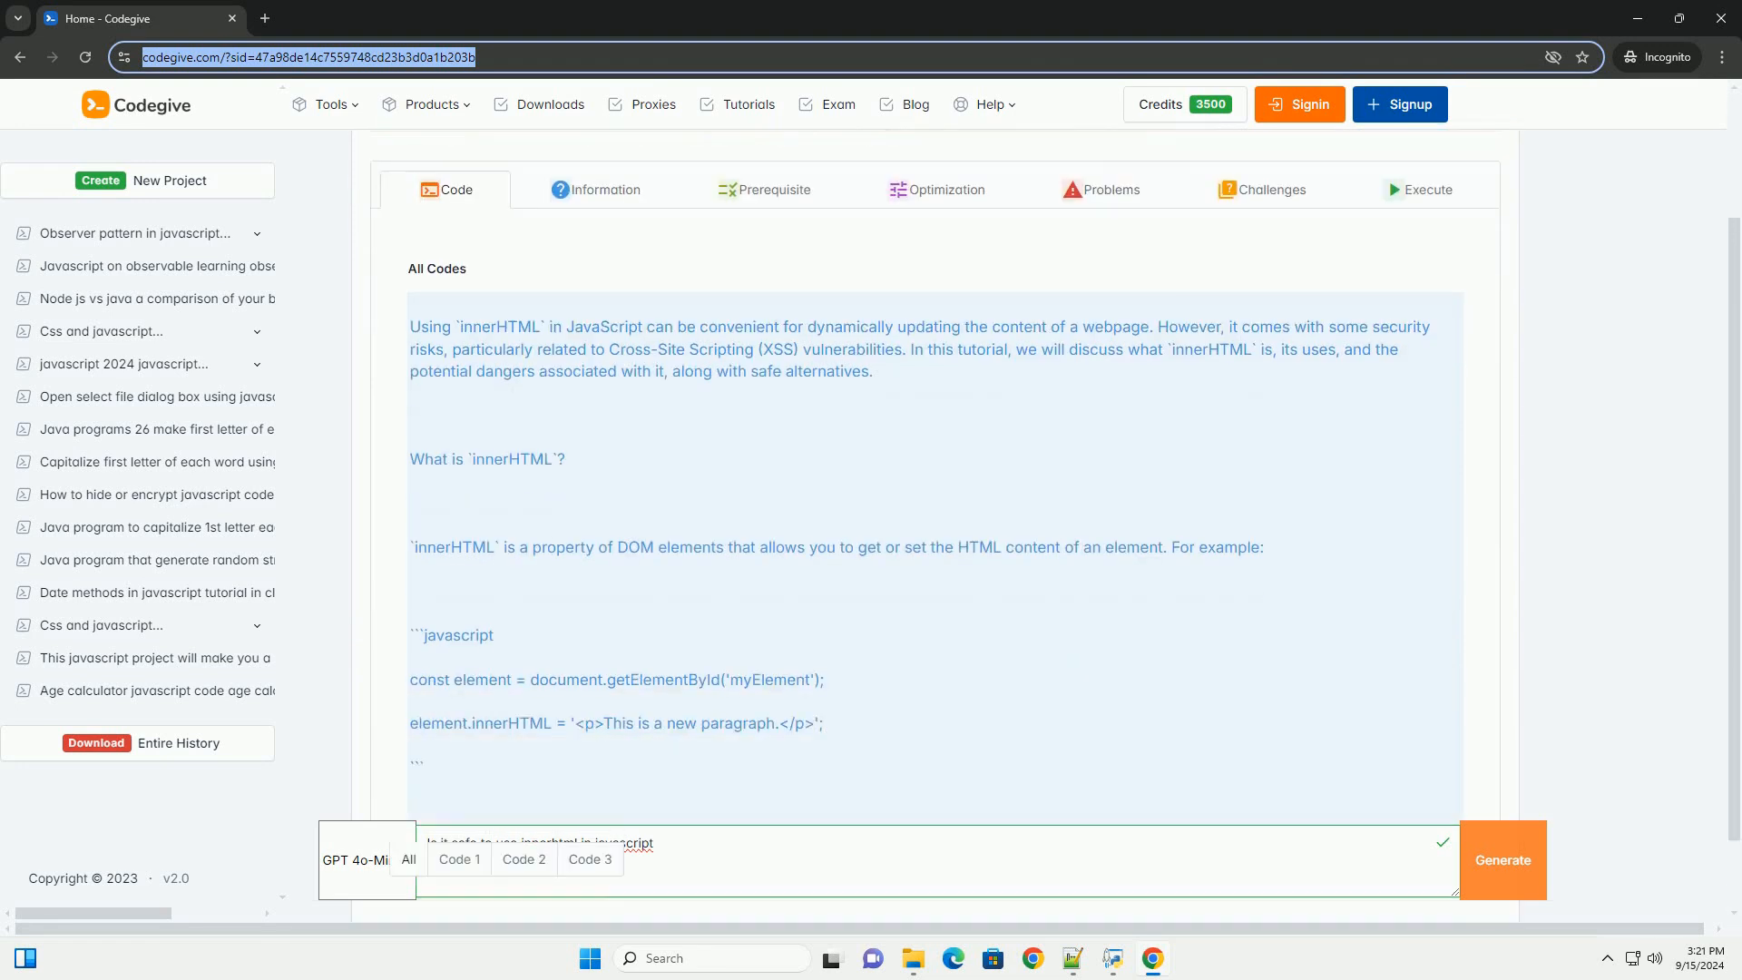
{"action": "scroll", "scroll_direction": "down", "scroll_amount": 3}
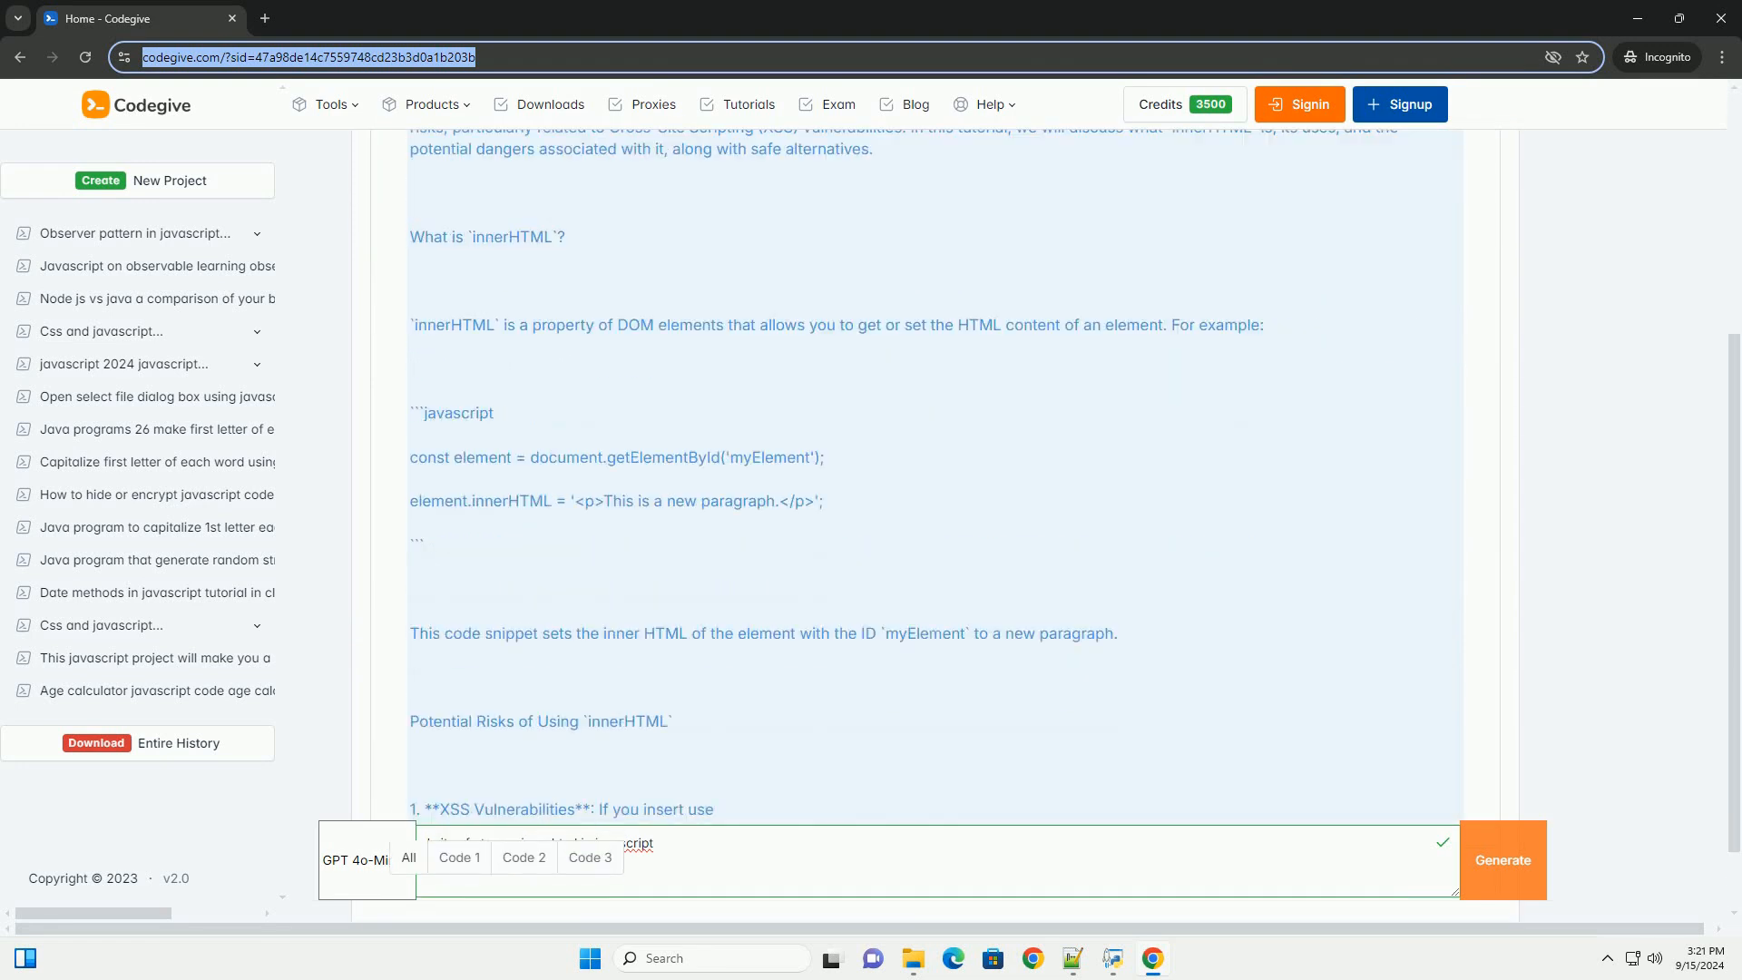
{"action": "scroll", "scroll_direction": "down", "scroll_amount": 3}
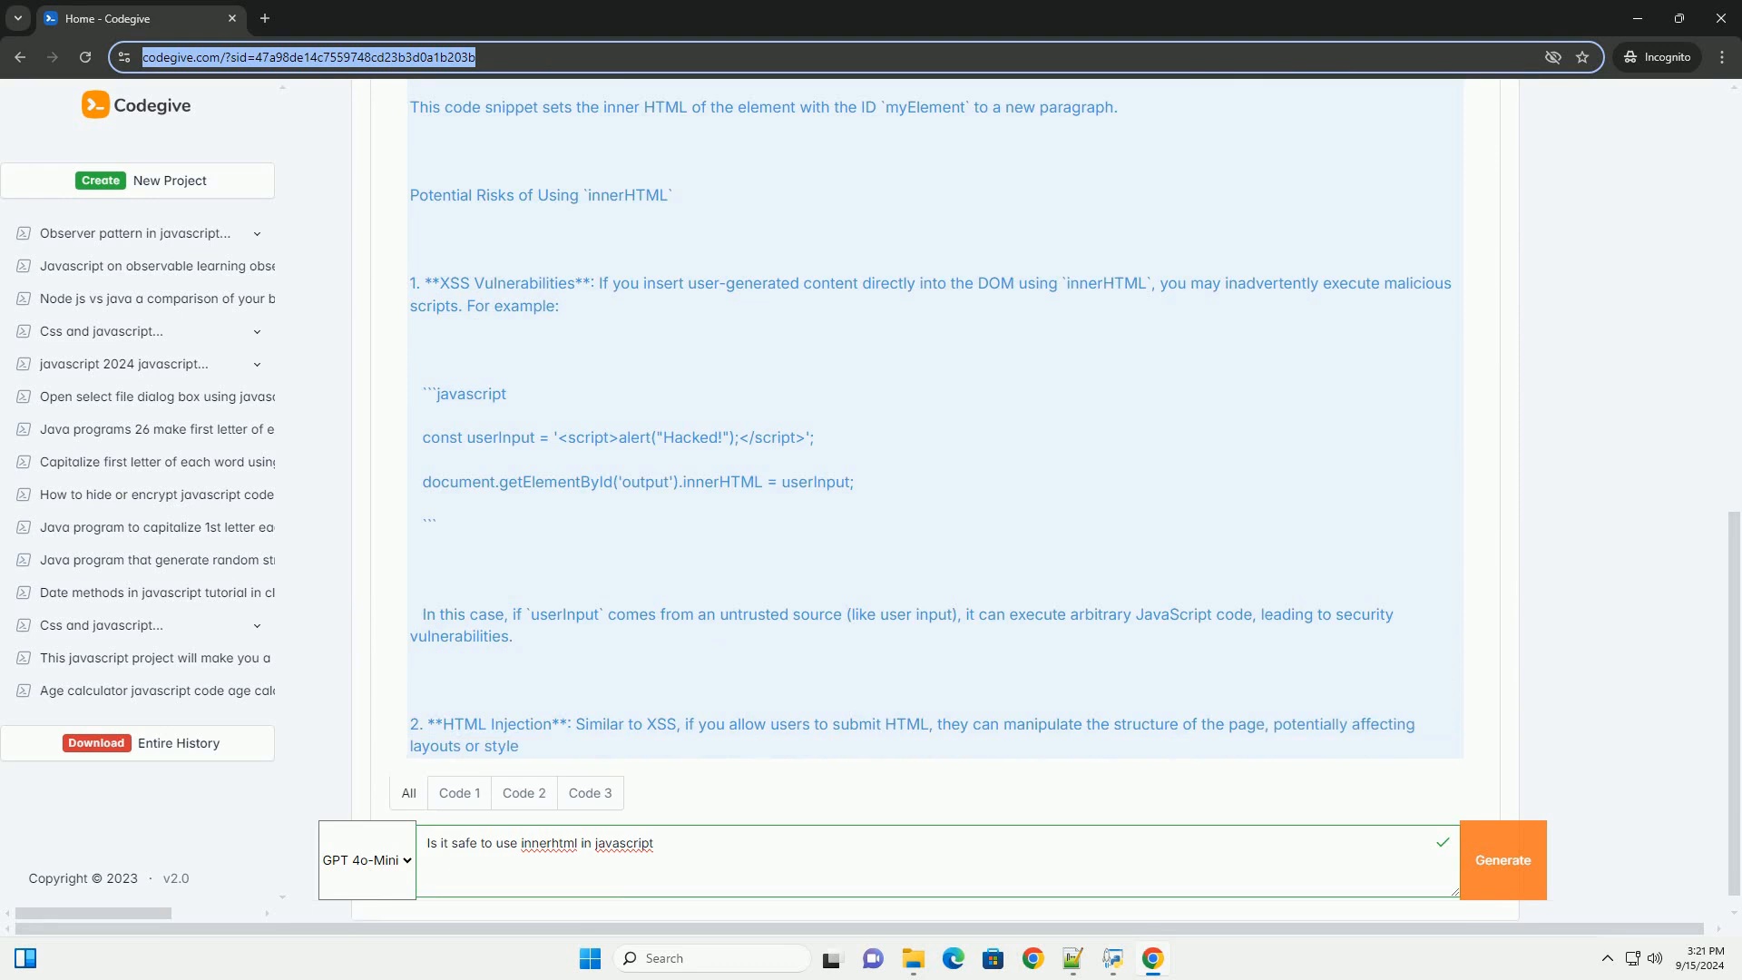
{"action": "scroll", "scroll_direction": "down", "scroll_amount": 3}
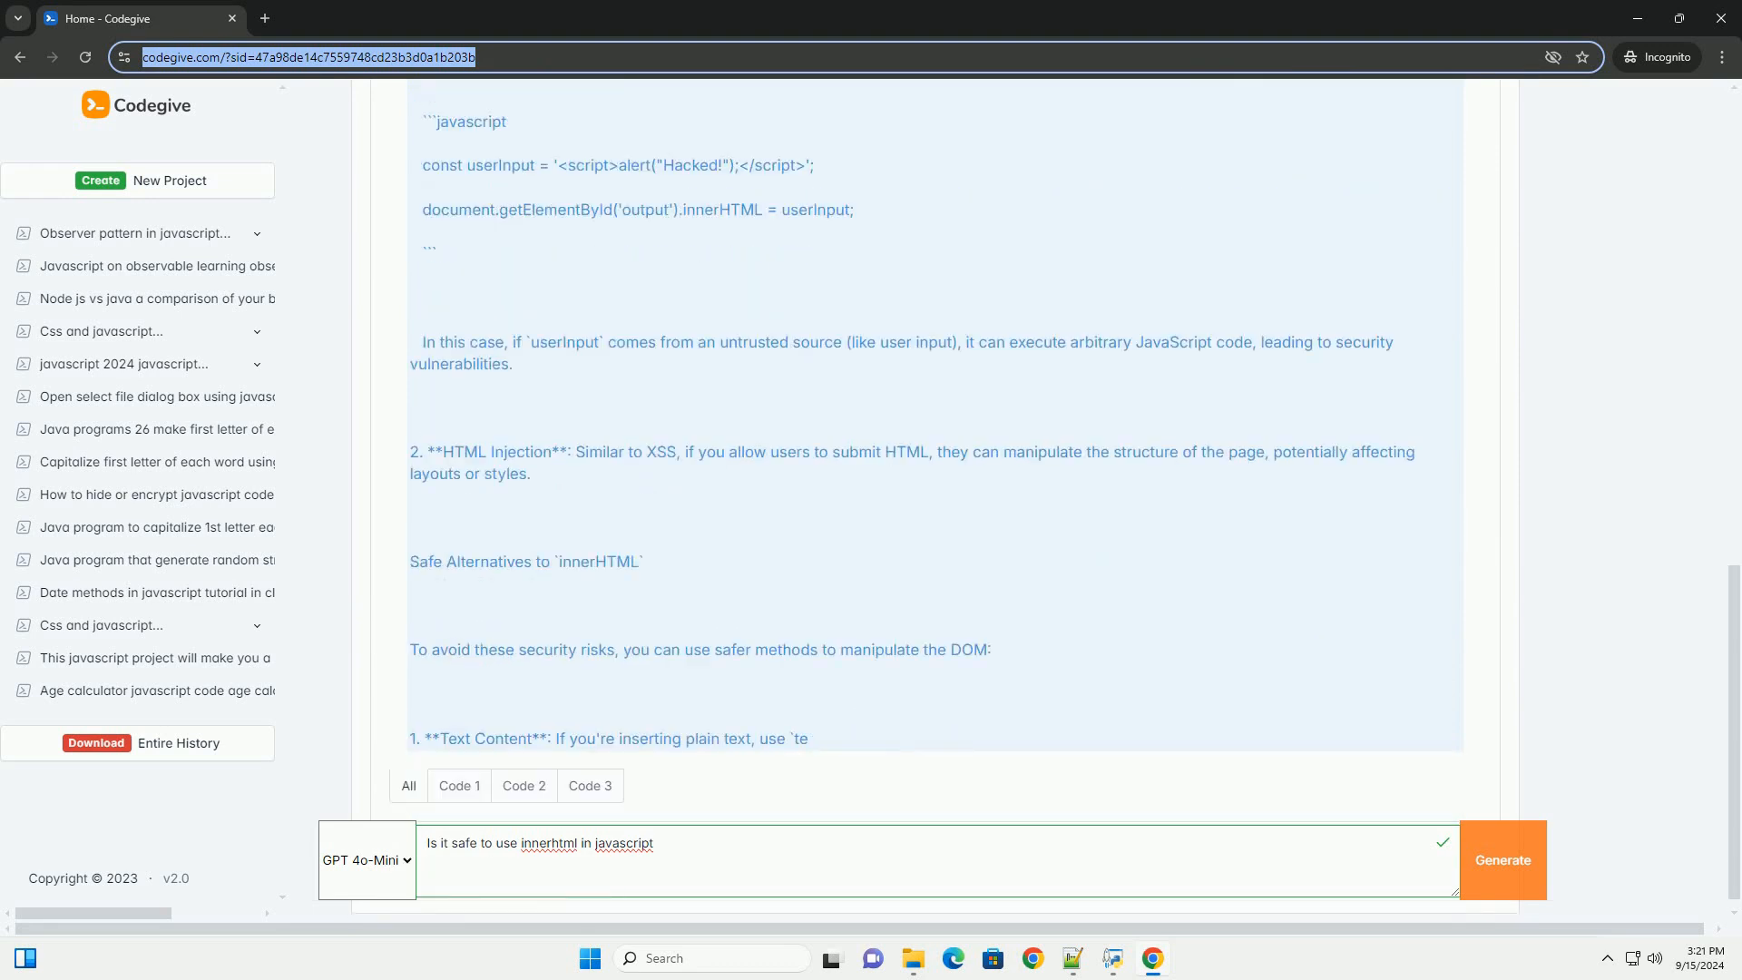
{"action": "scroll", "scroll_direction": "down", "scroll_amount": 3}
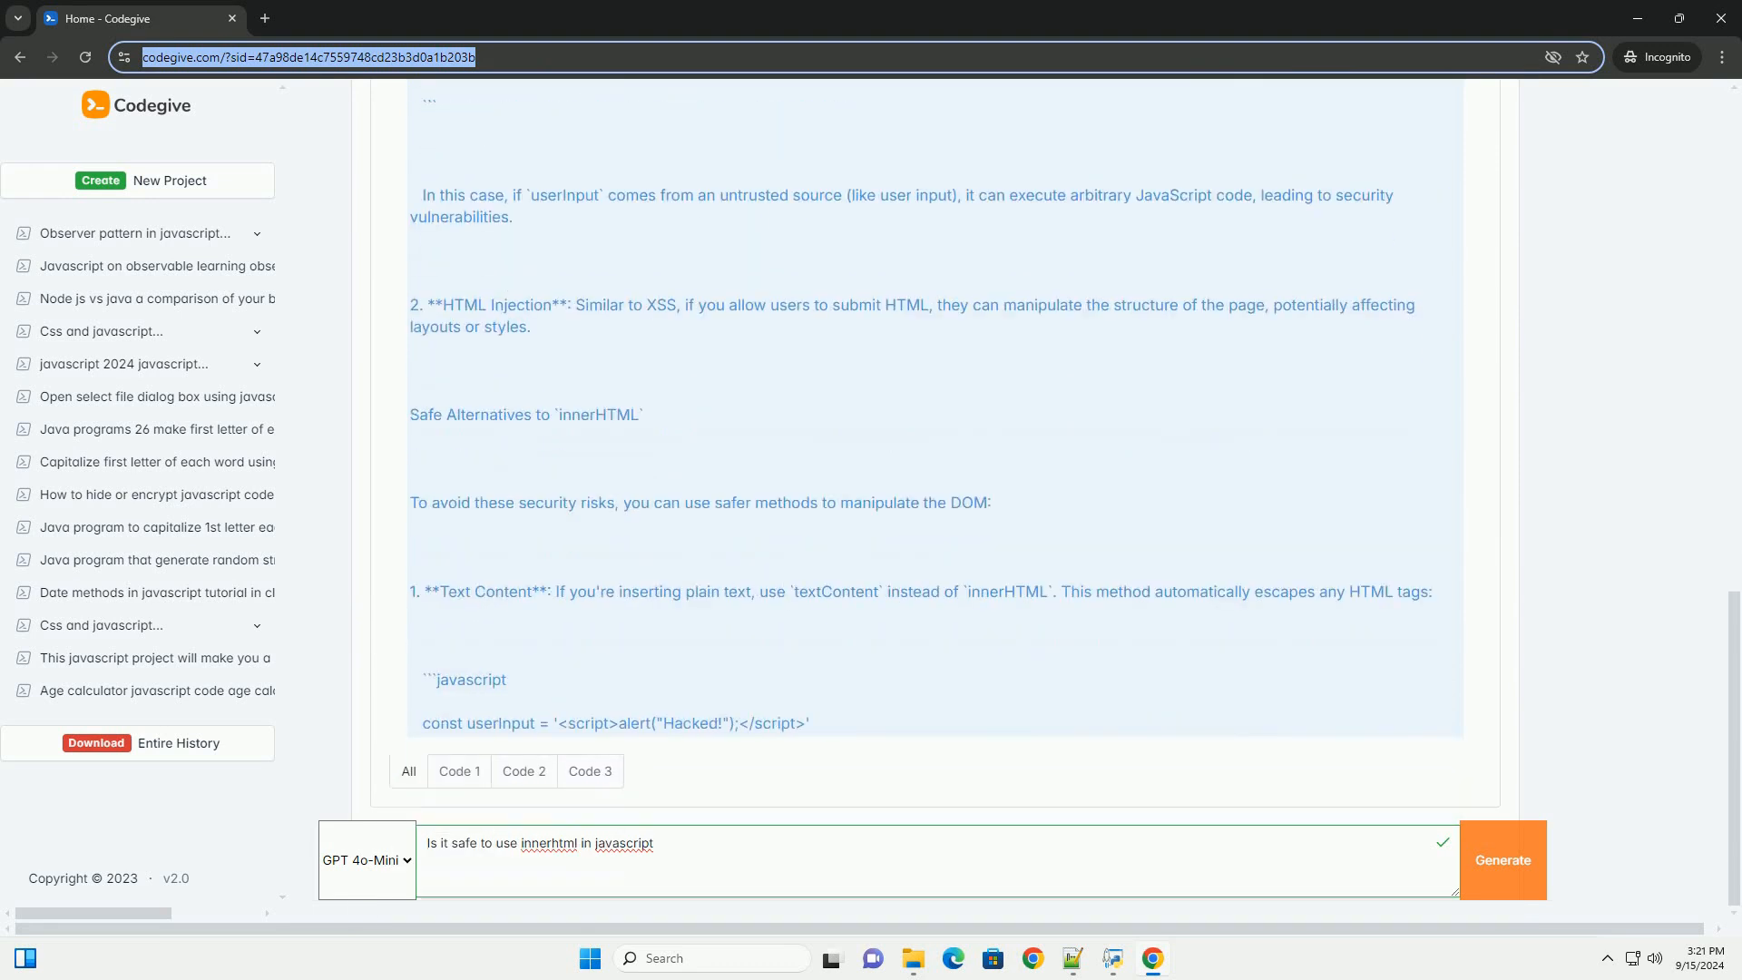
{"action": "scroll", "scroll_direction": "down", "scroll_amount": 3}
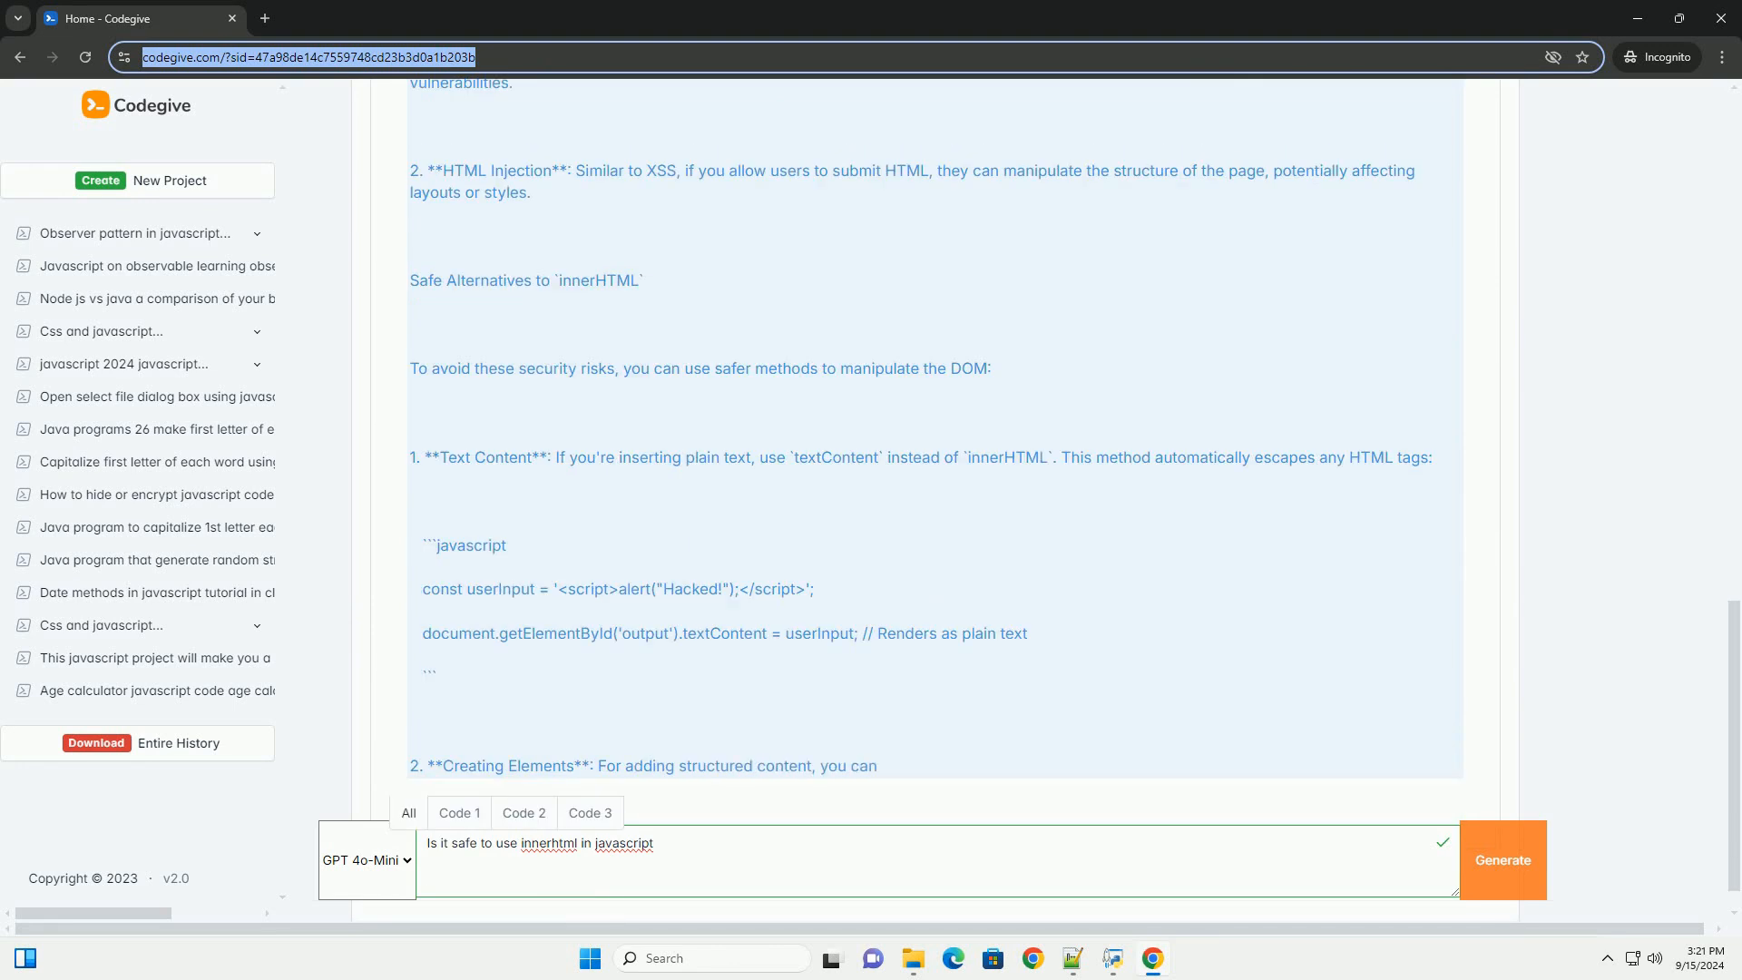
{"action": "scroll", "scroll_direction": "down", "scroll_amount": 3}
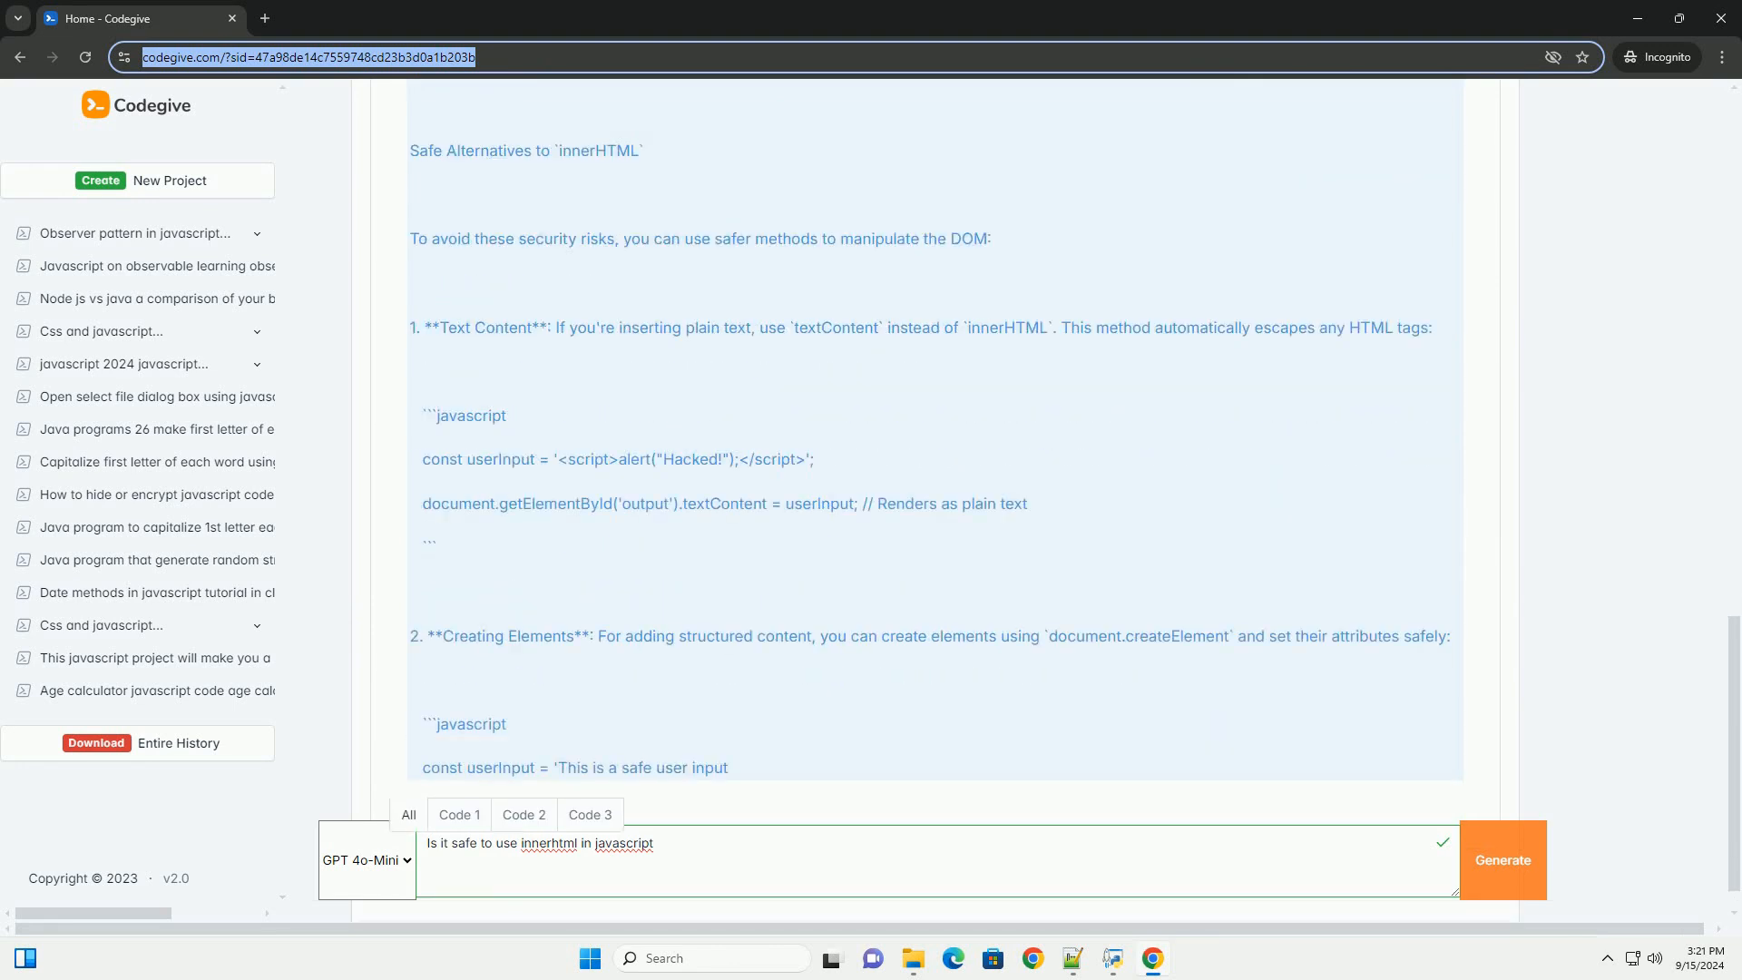
{"action": "scroll", "scroll_direction": "down", "scroll_amount": 3}
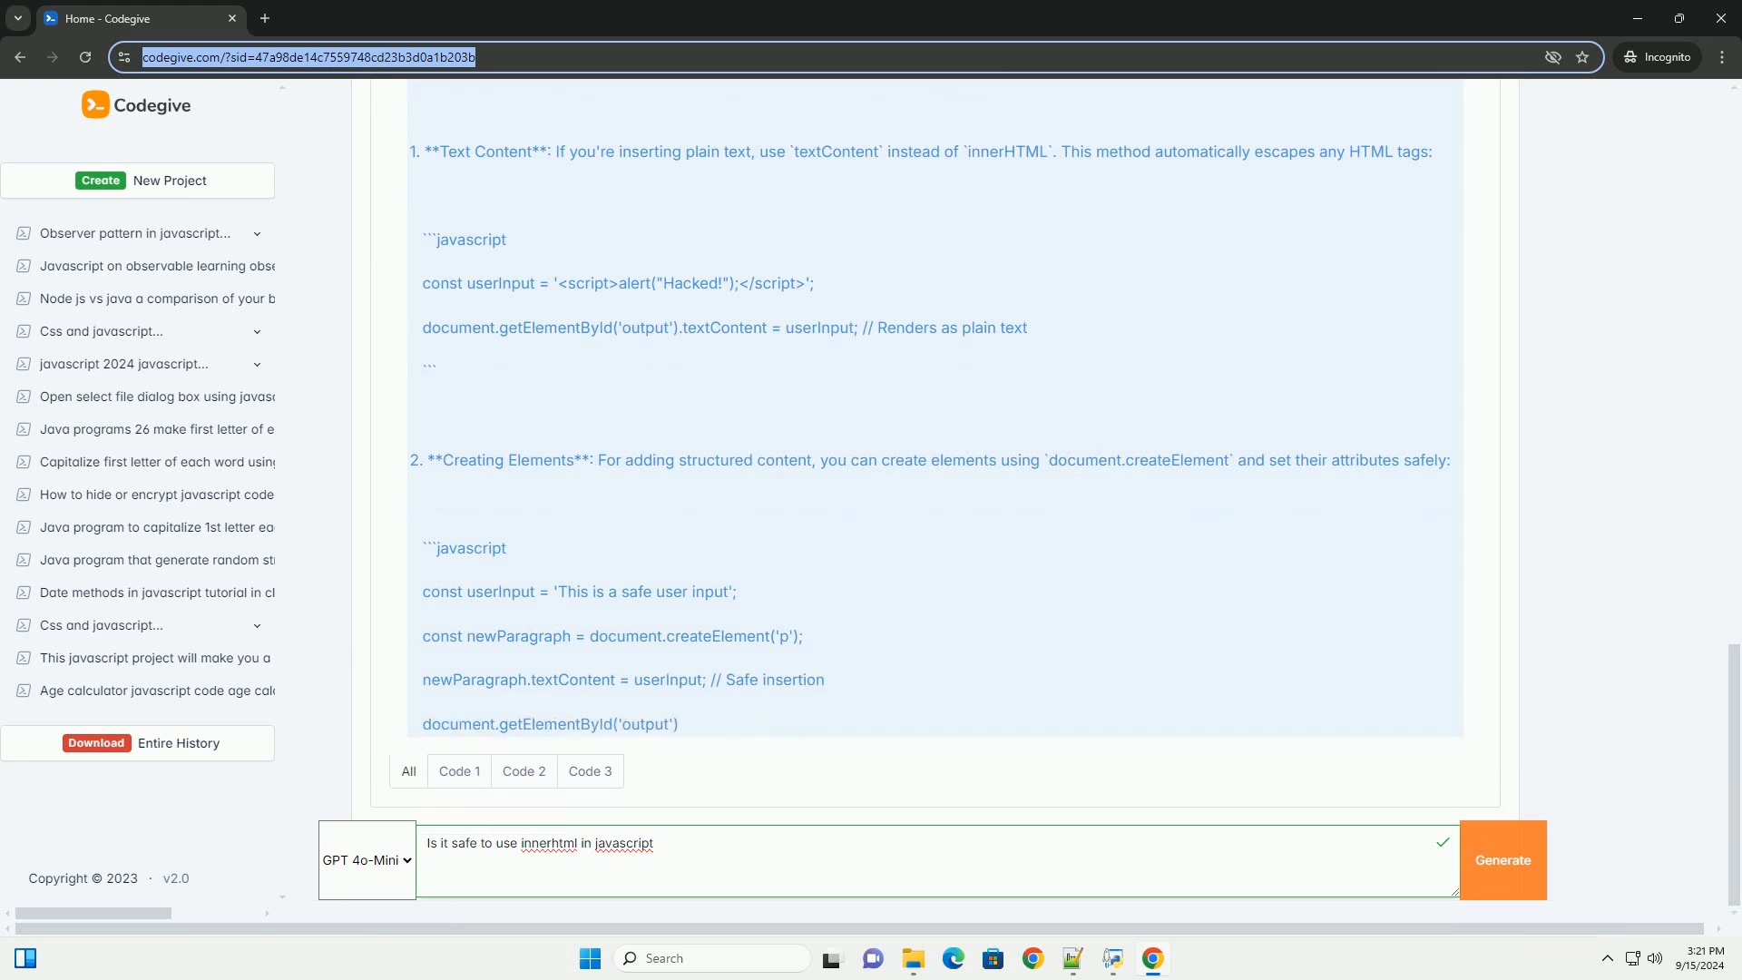
{"action": "scroll", "scroll_direction": "down", "scroll_amount": 3}
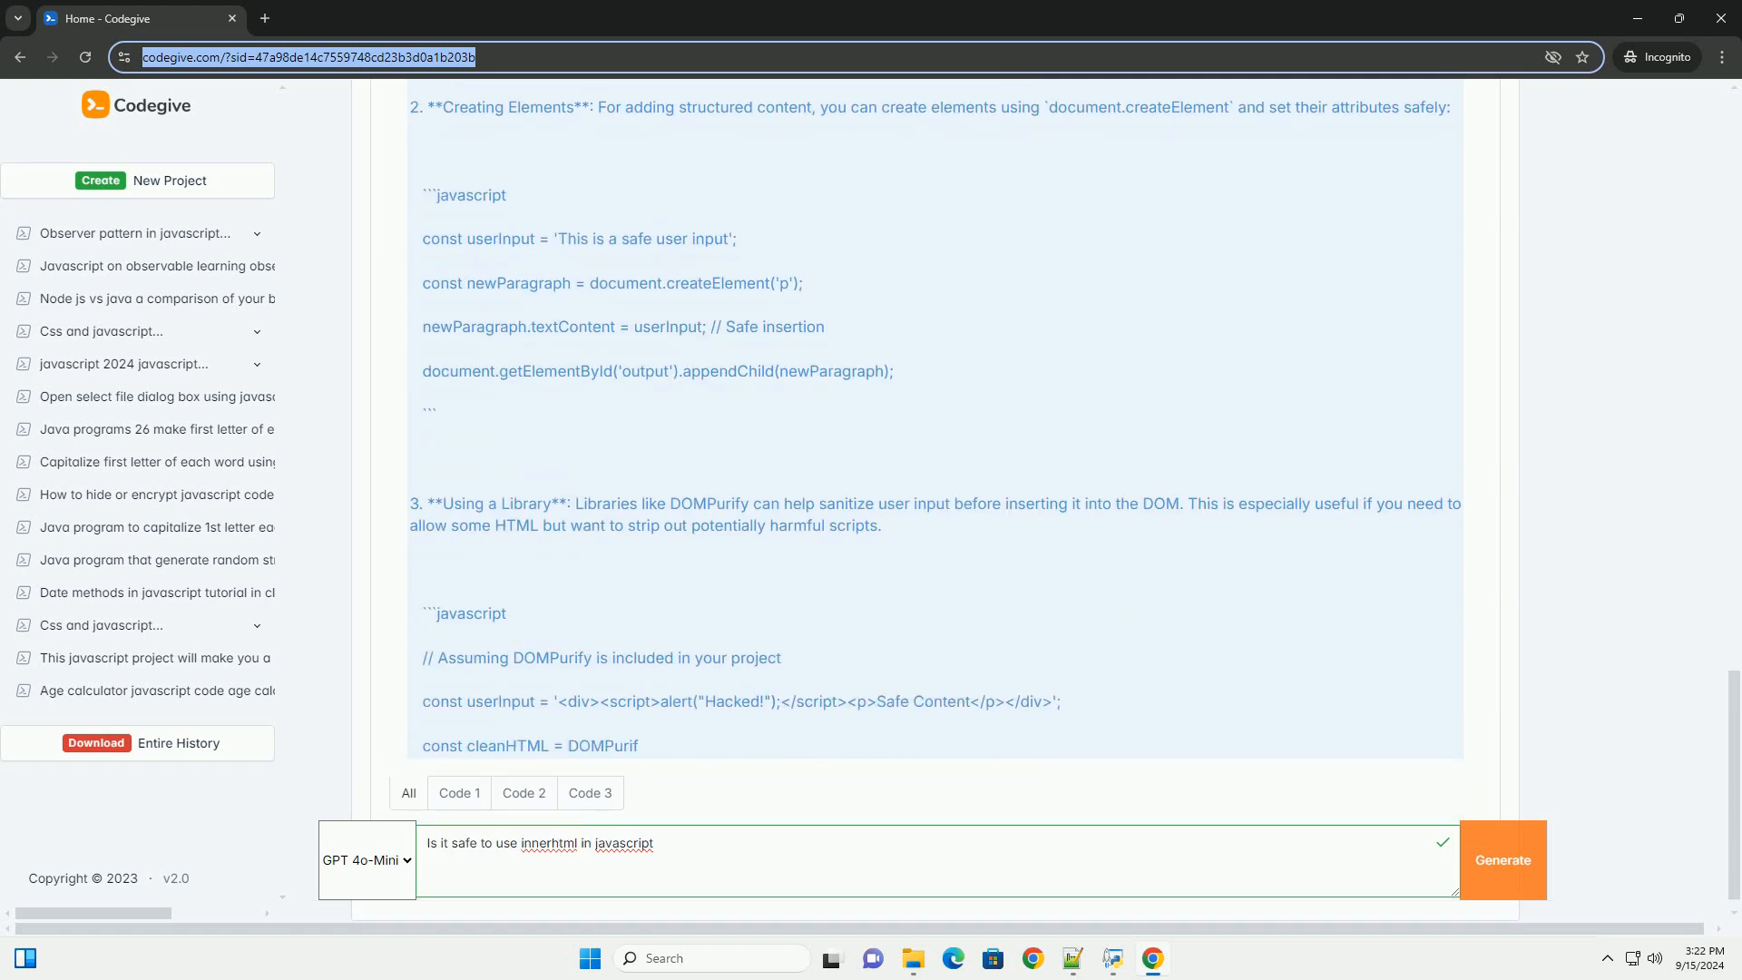
{"action": "scroll", "scroll_direction": "down", "scroll_amount": 3}
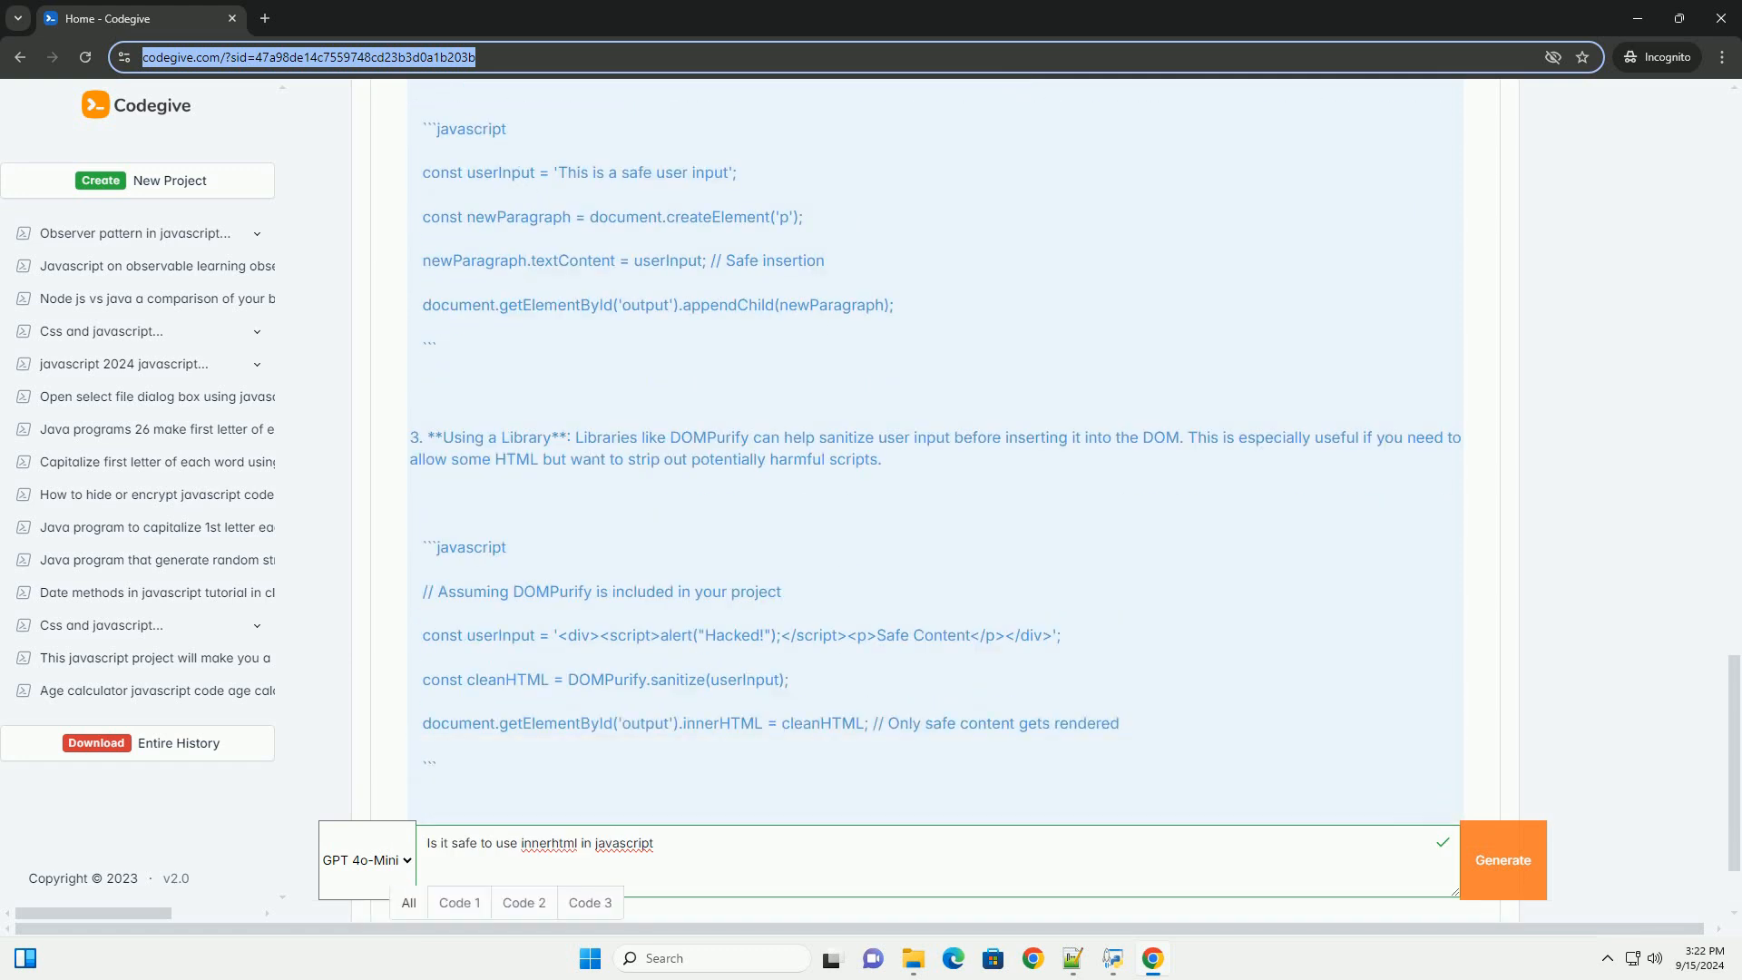
{"action": "scroll", "scroll_direction": "down", "scroll_amount": 3}
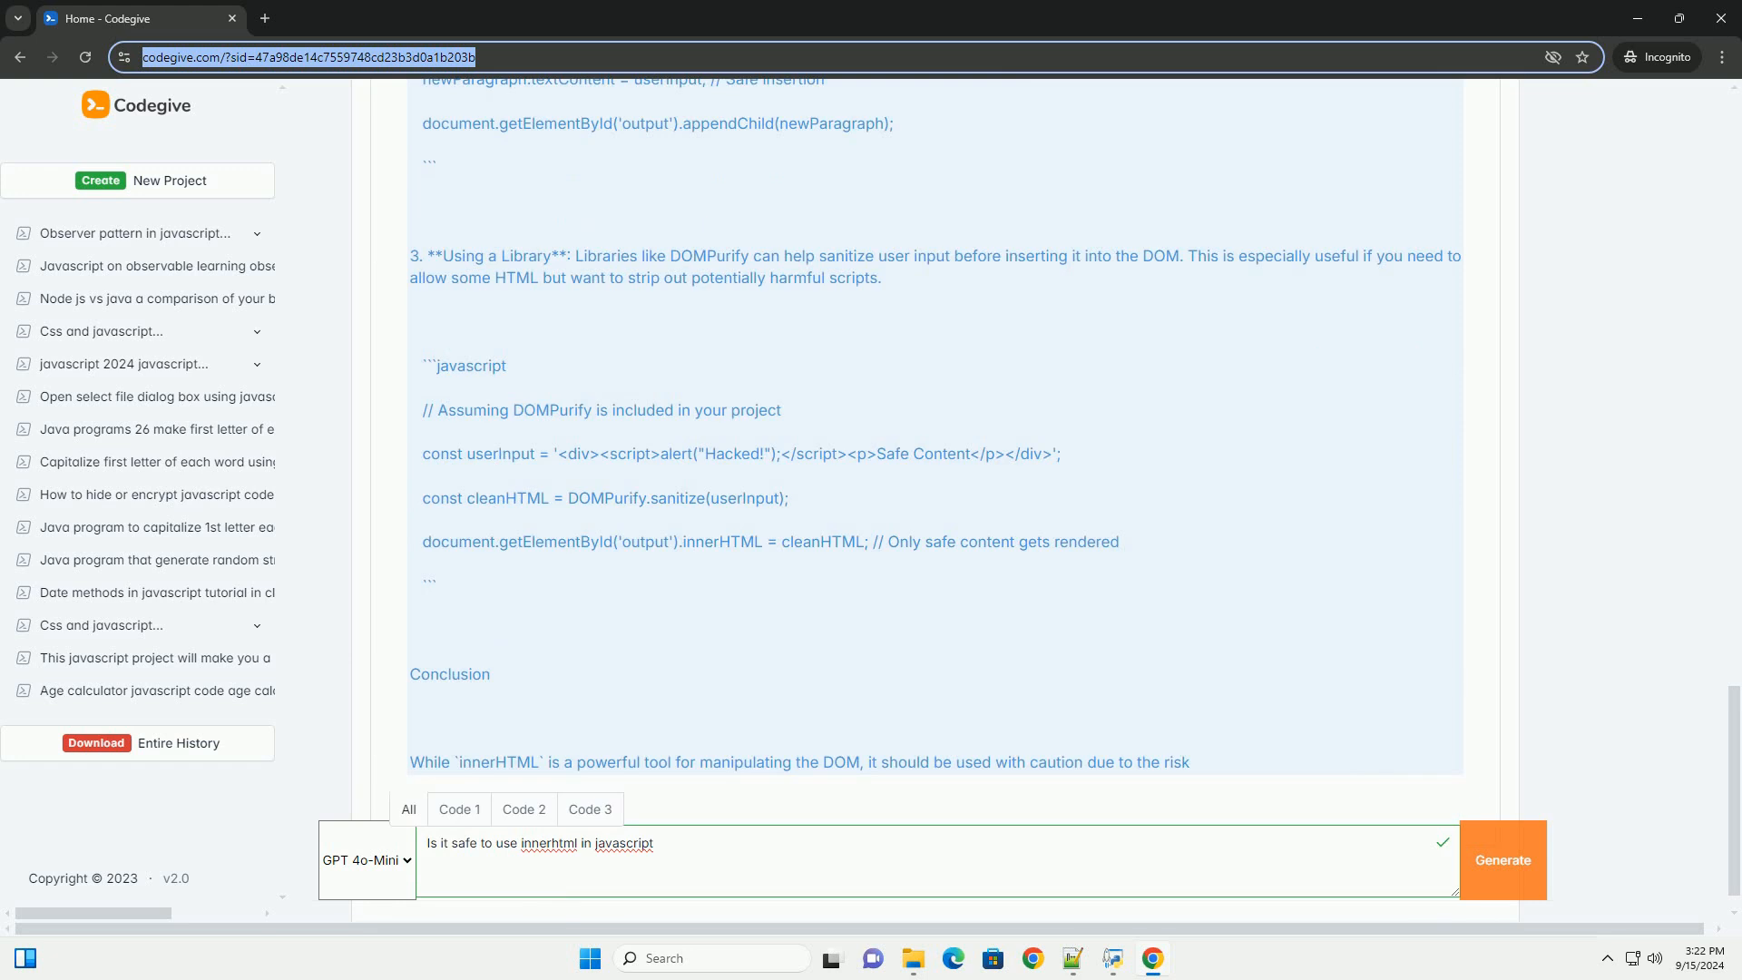
{"action": "scroll", "scroll_direction": "down", "scroll_amount": 3}
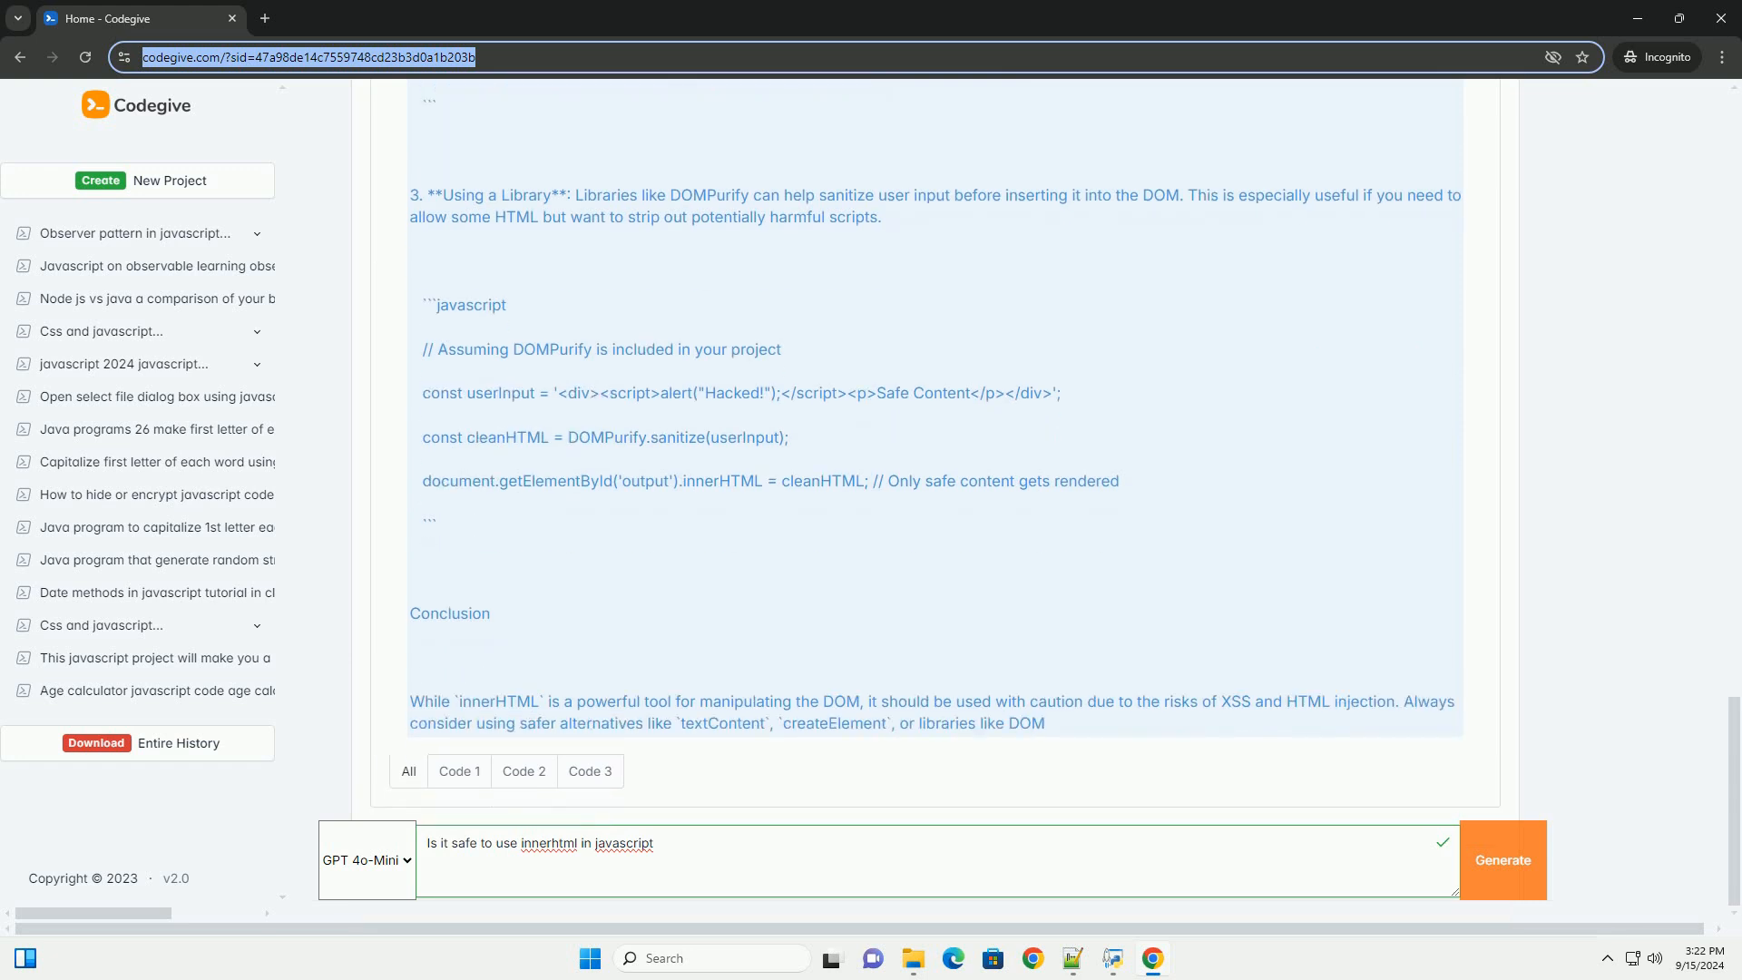